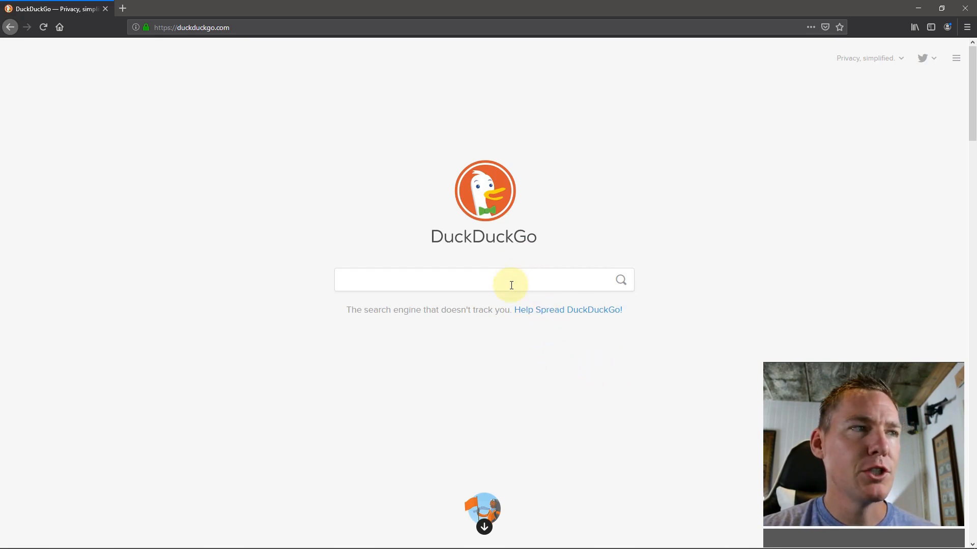
Search DuckDuckGo for "olive video editor".
type("ol")
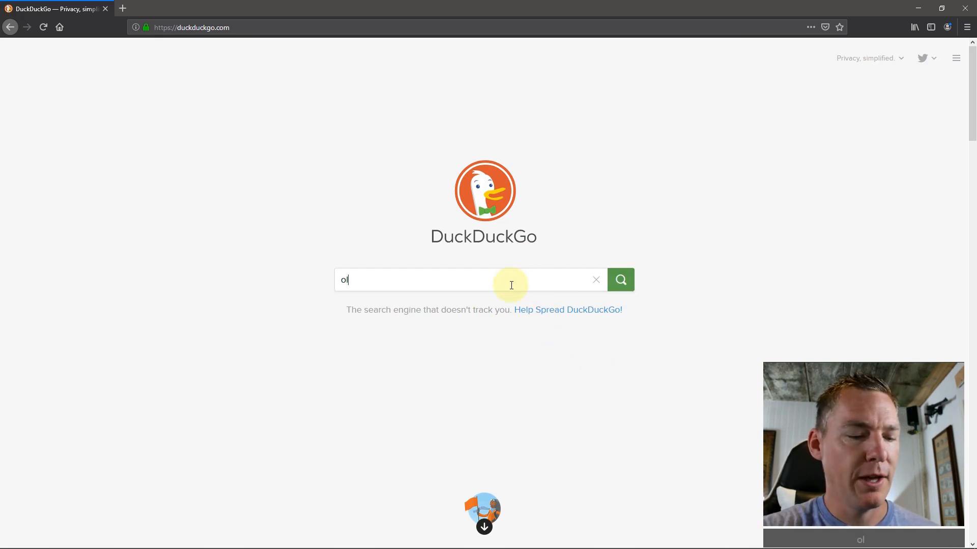
type("live video editor")
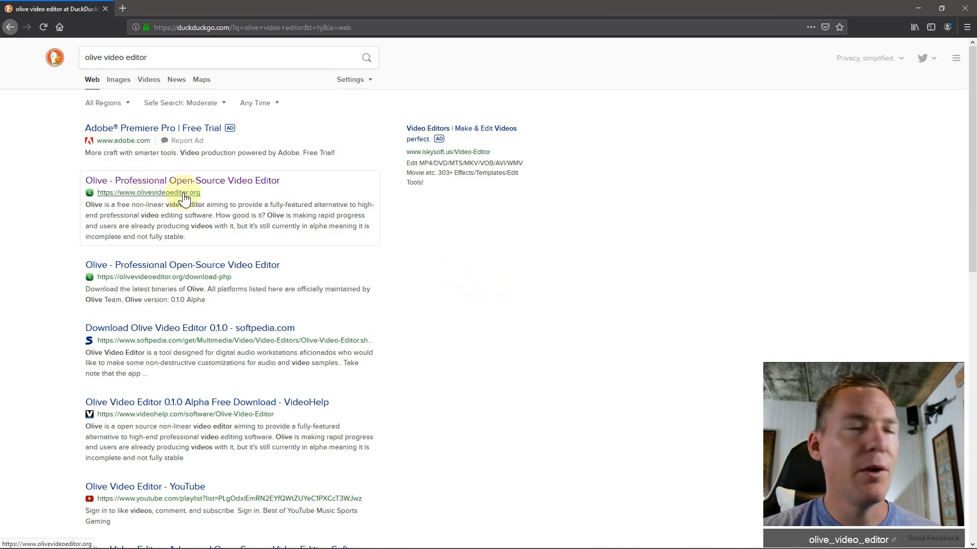
Open the 'Olive - Professional Open-Source Video Editor' result and browse through the homepage sections.
left_click(182, 181)
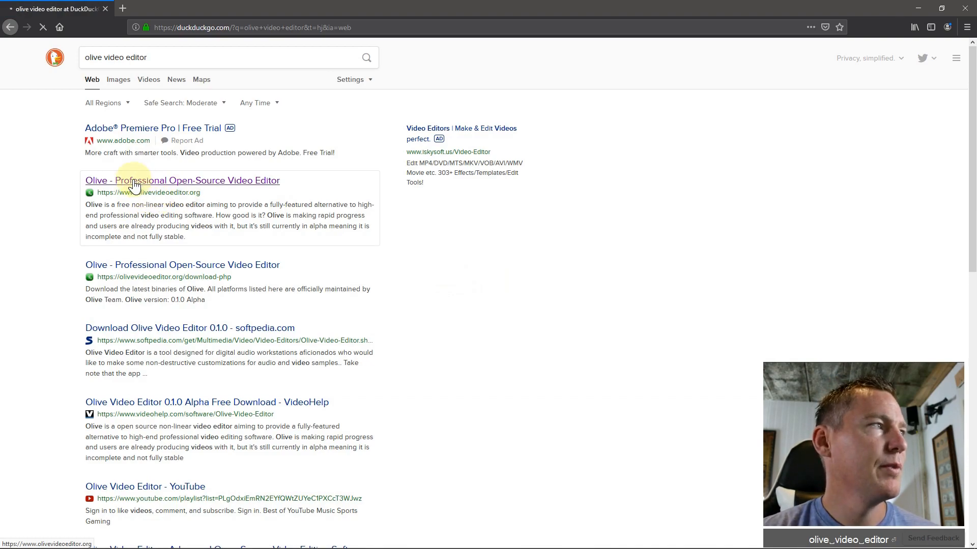
left_click(182, 182)
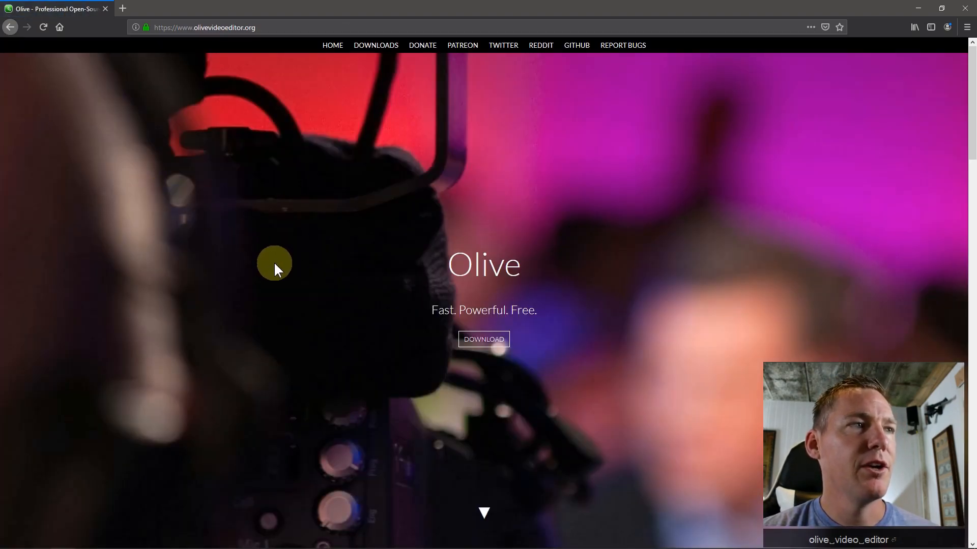
mouse_move(381, 222)
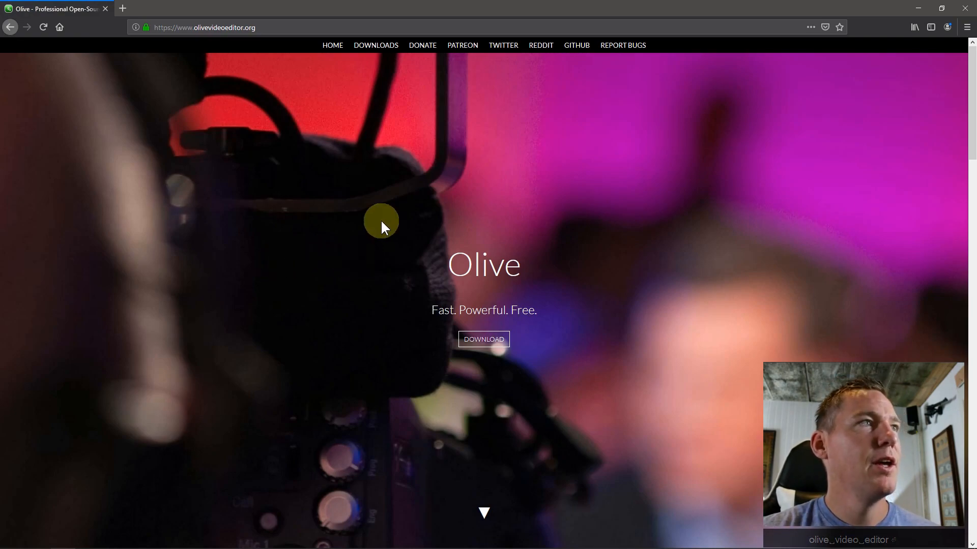
scroll("down", 3)
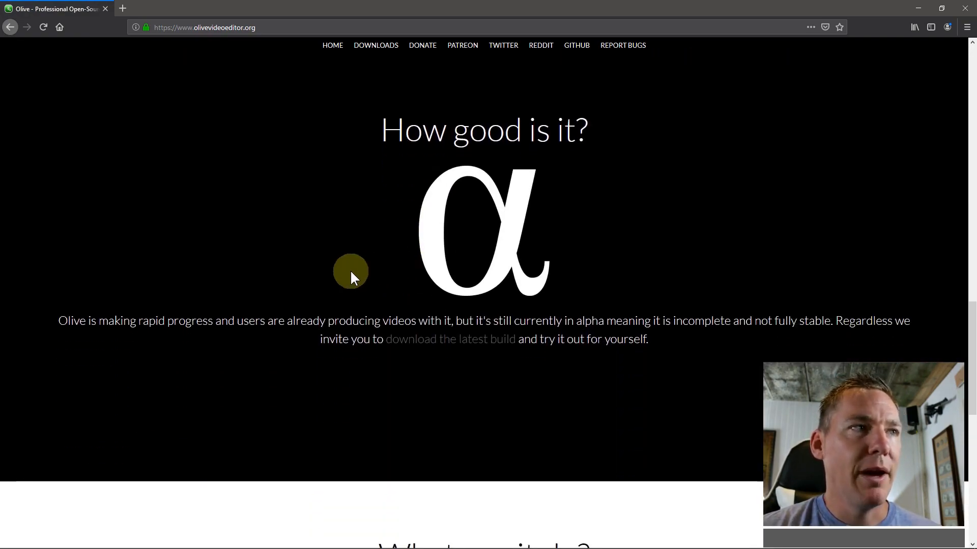
scroll("down", 3)
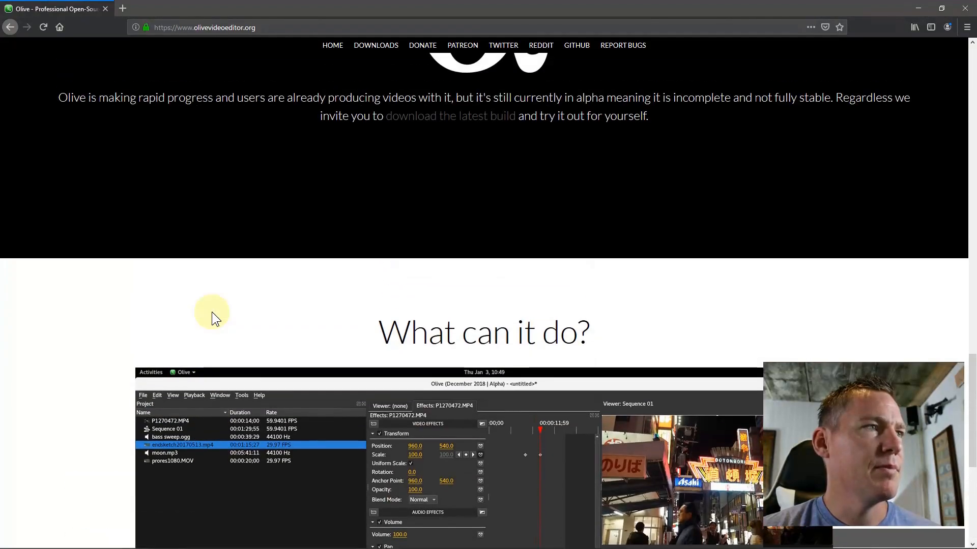
scroll("down", 3)
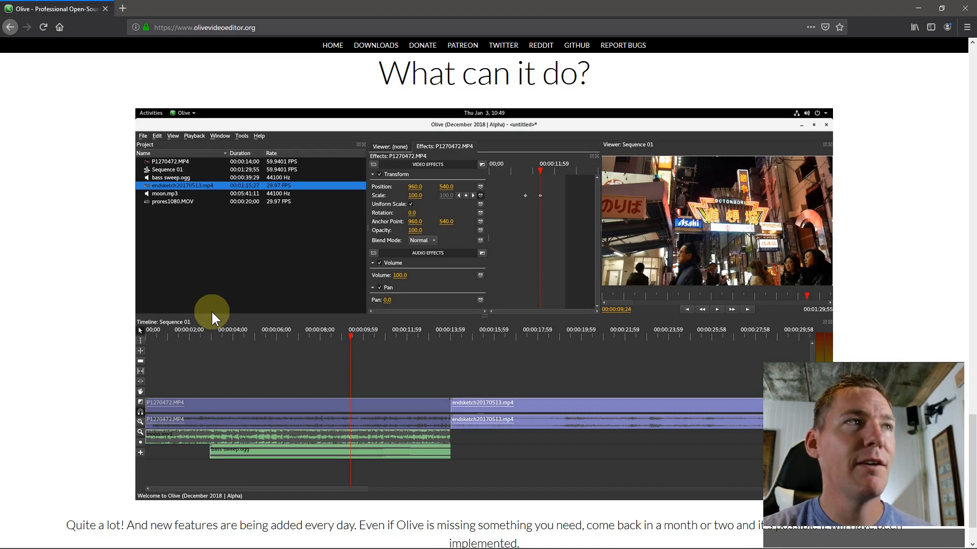
scroll("down", 3)
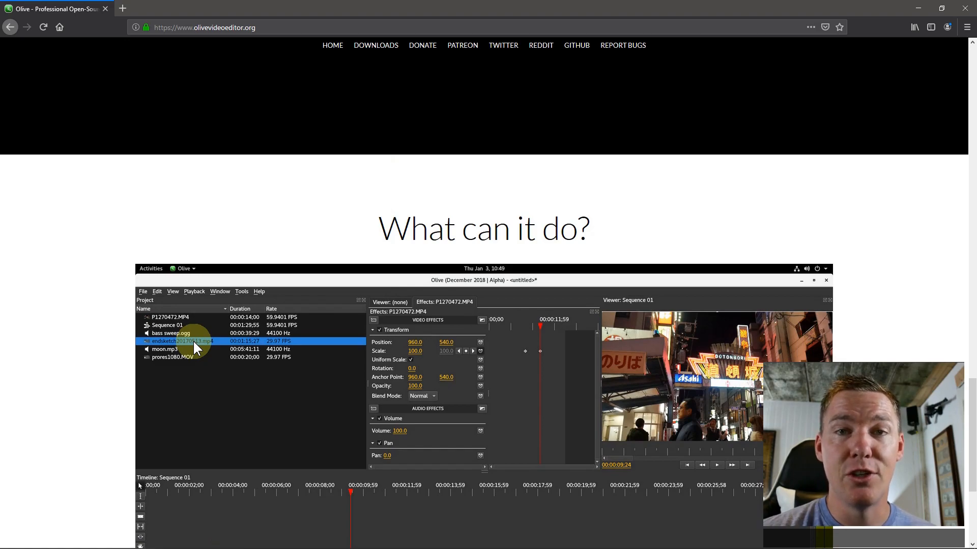
scroll("down", 3)
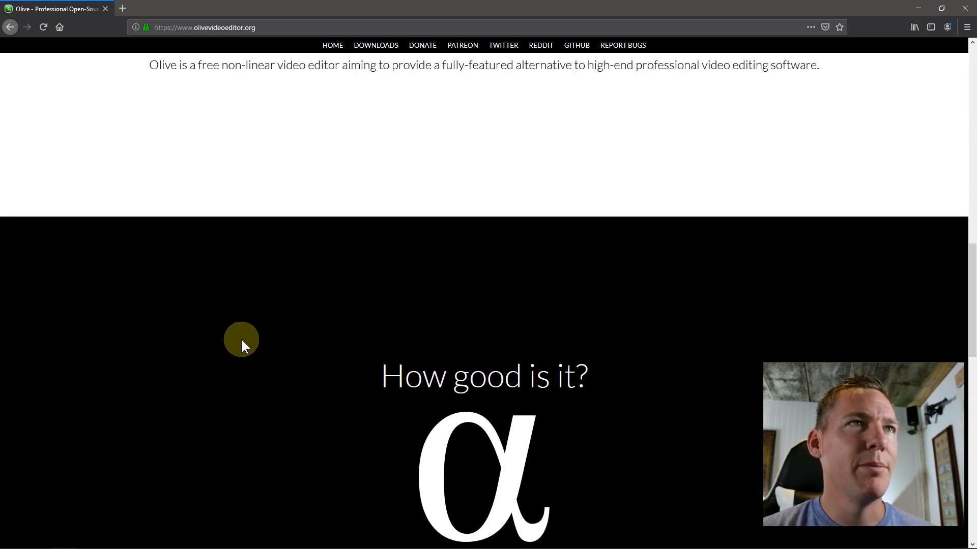
scroll("up", 3)
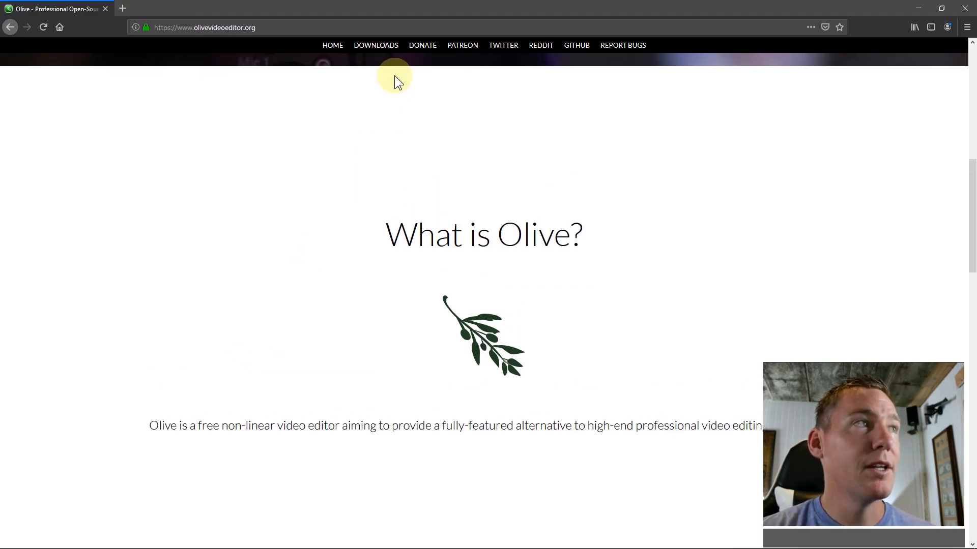
Go to the site's DOWNLOADS page and reveal the Windows installer and portable build options.
left_click(375, 45)
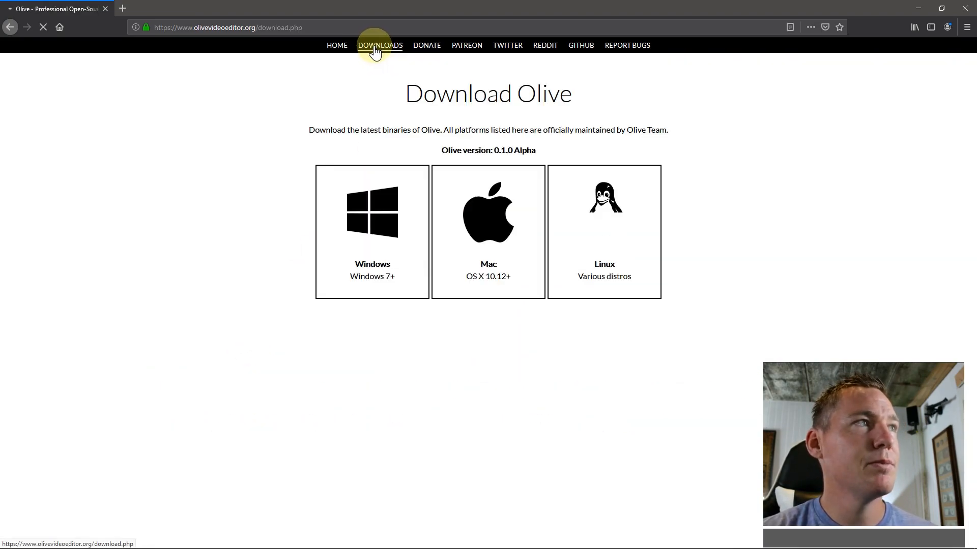
left_click(379, 45)
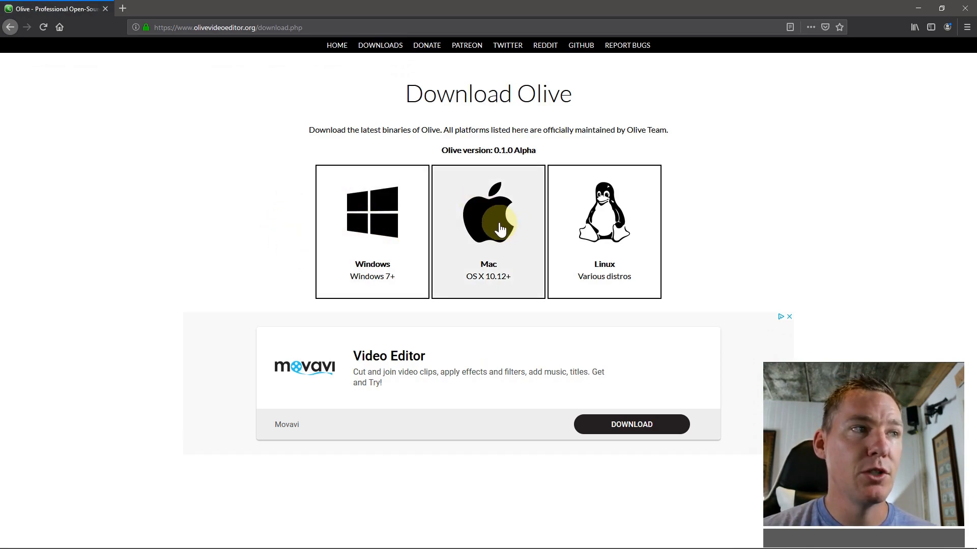
left_click(372, 231)
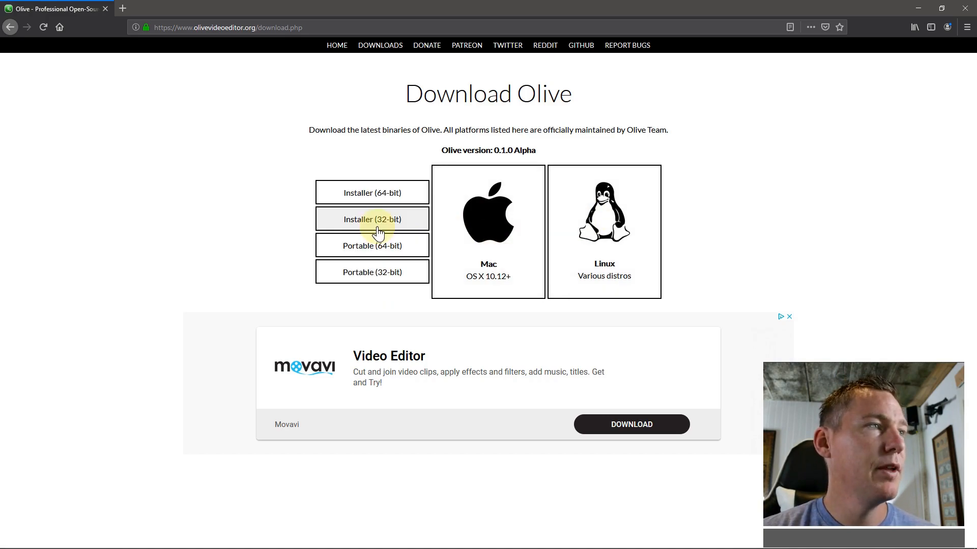
mouse_move(292, 229)
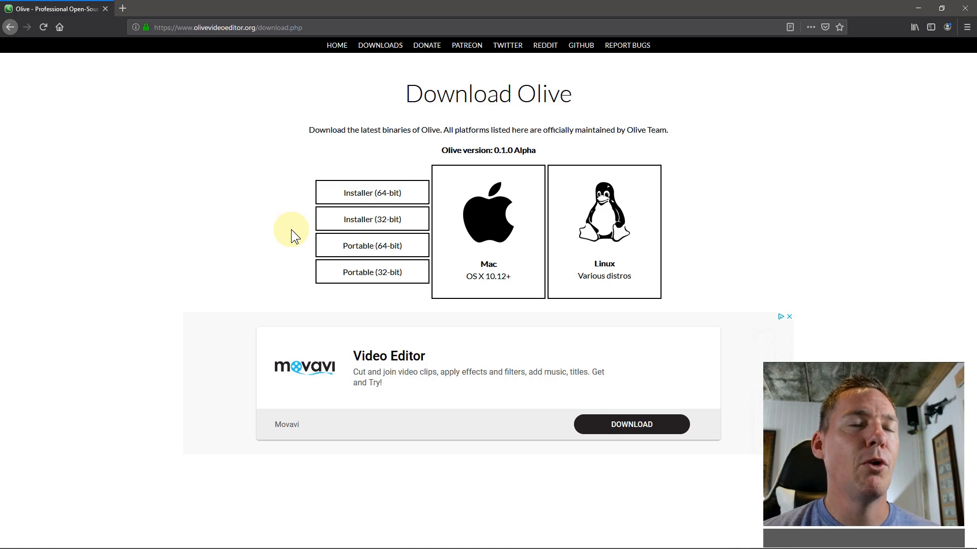
mouse_move(382, 223)
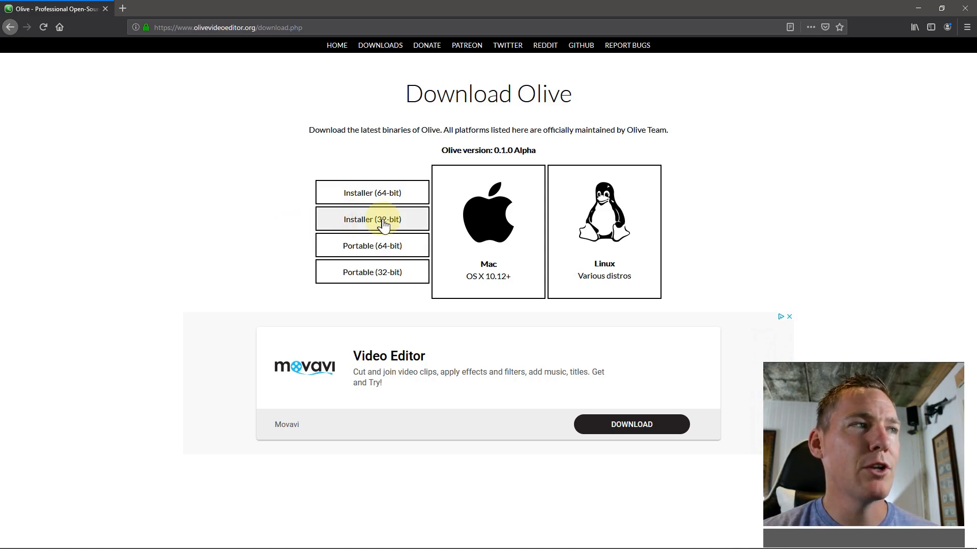
mouse_move(399, 223)
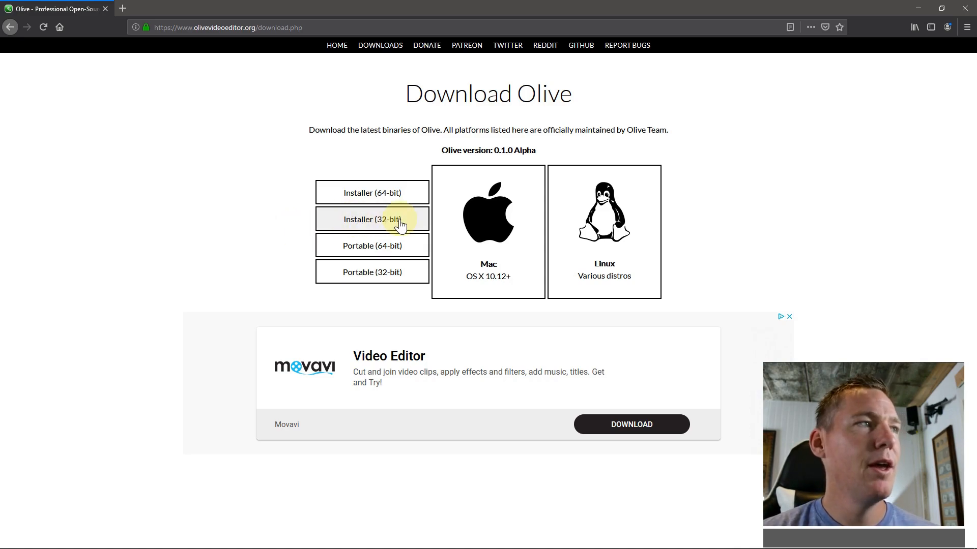
mouse_move(392, 198)
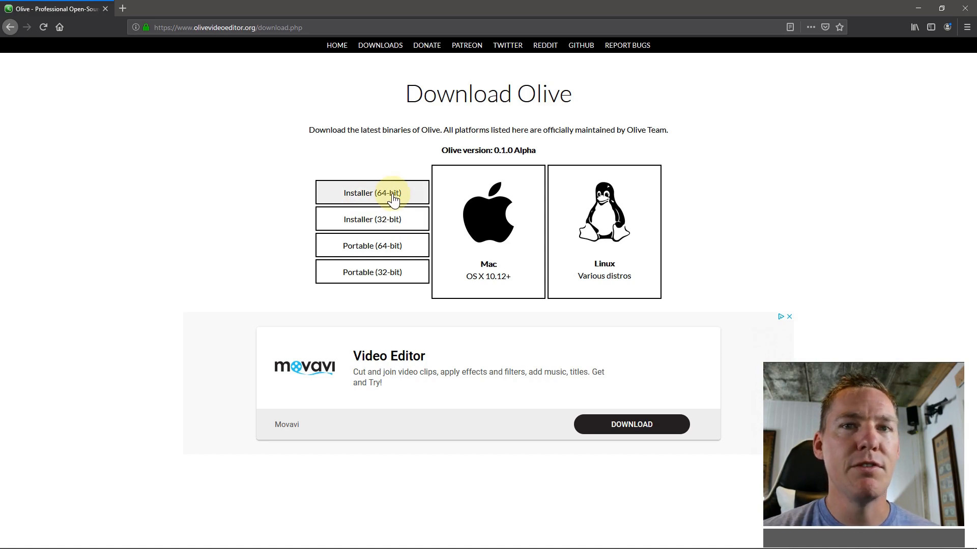
mouse_move(371, 245)
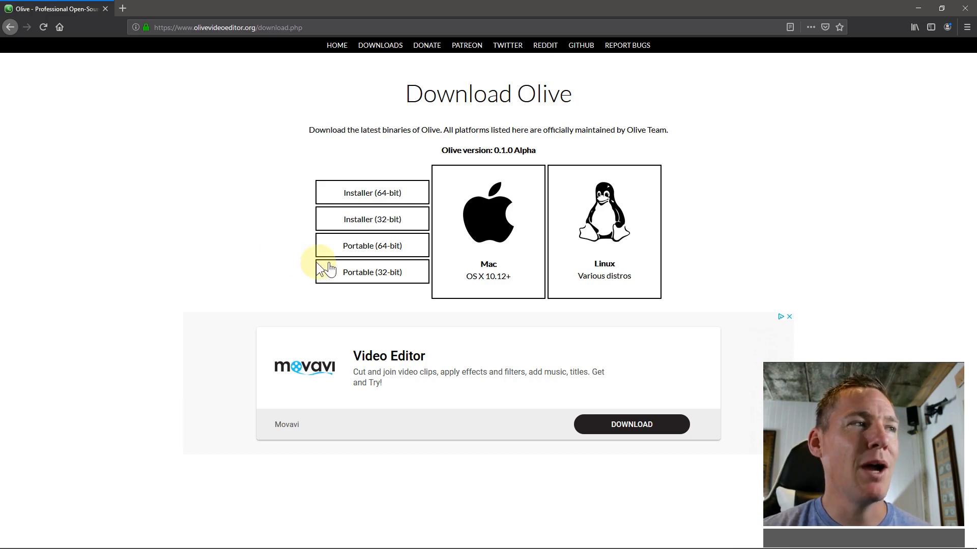
mouse_move(371, 245)
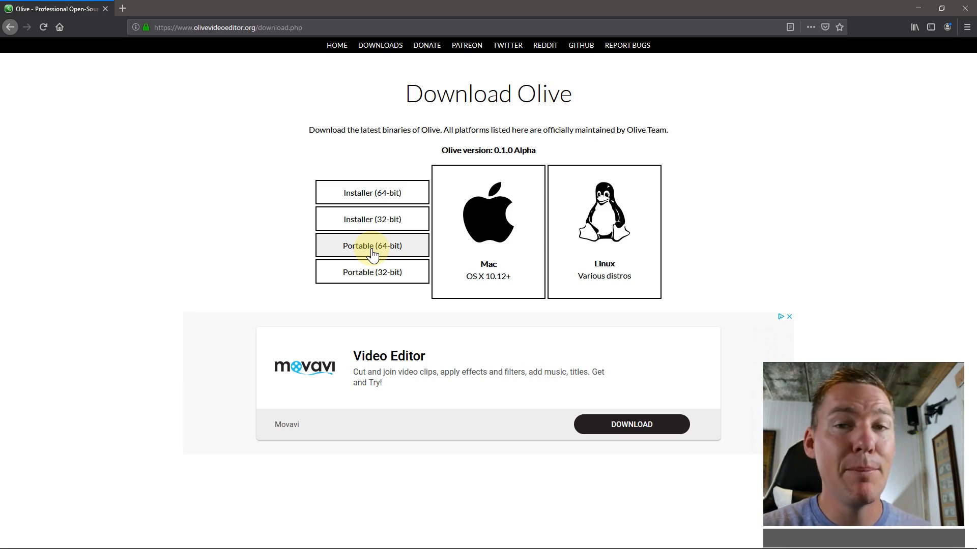
Download the Installer (64-bit) for Windows and save the file to the computer.
left_click(373, 192)
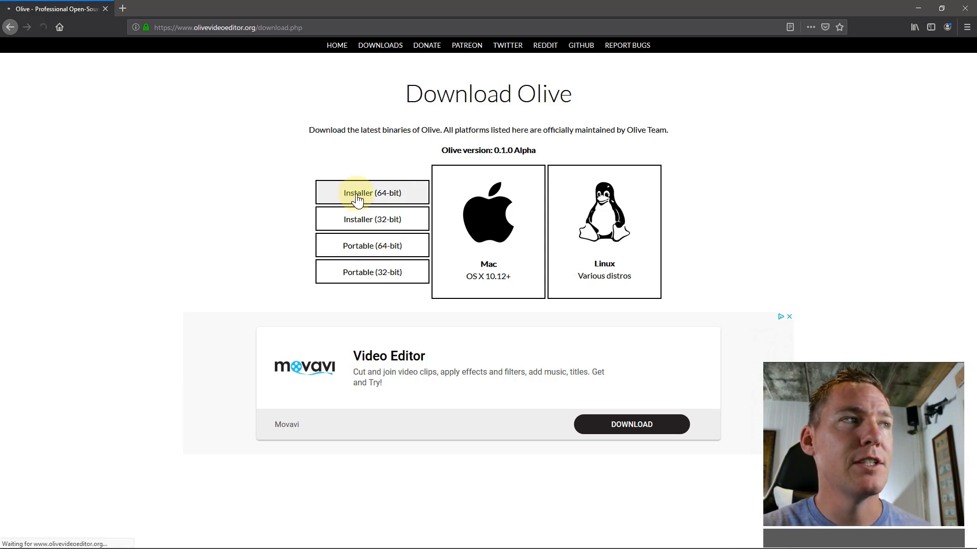
left_click(371, 192)
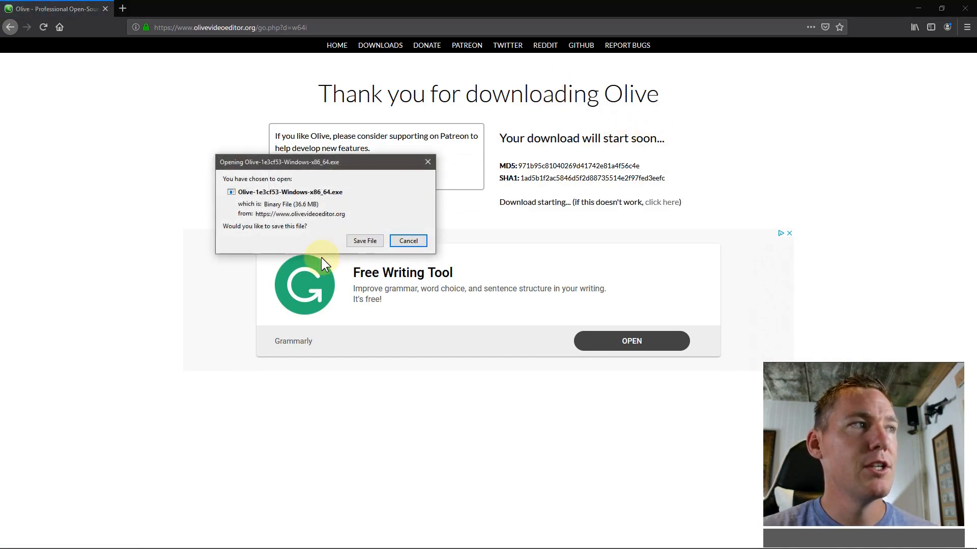
left_click(364, 241)
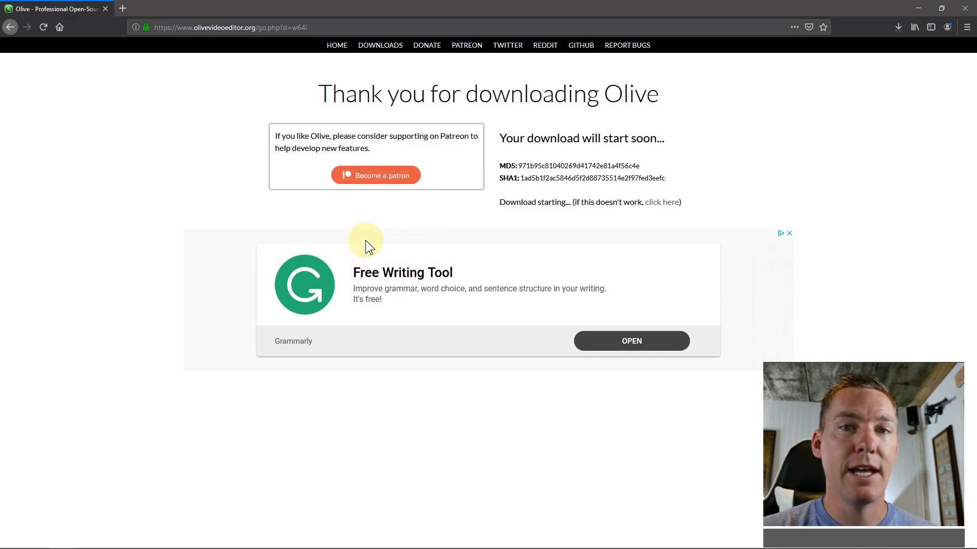
mouse_move(257, 245)
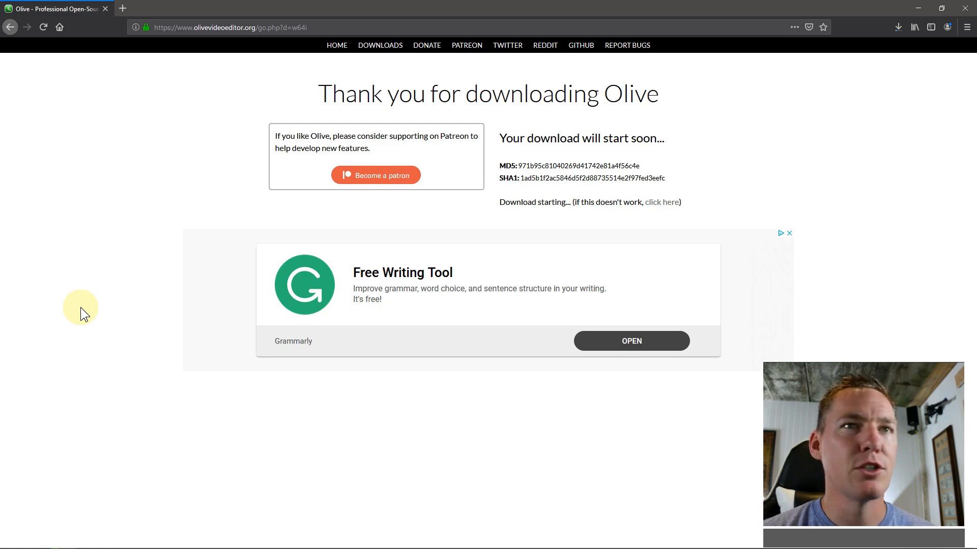
mouse_move(898, 27)
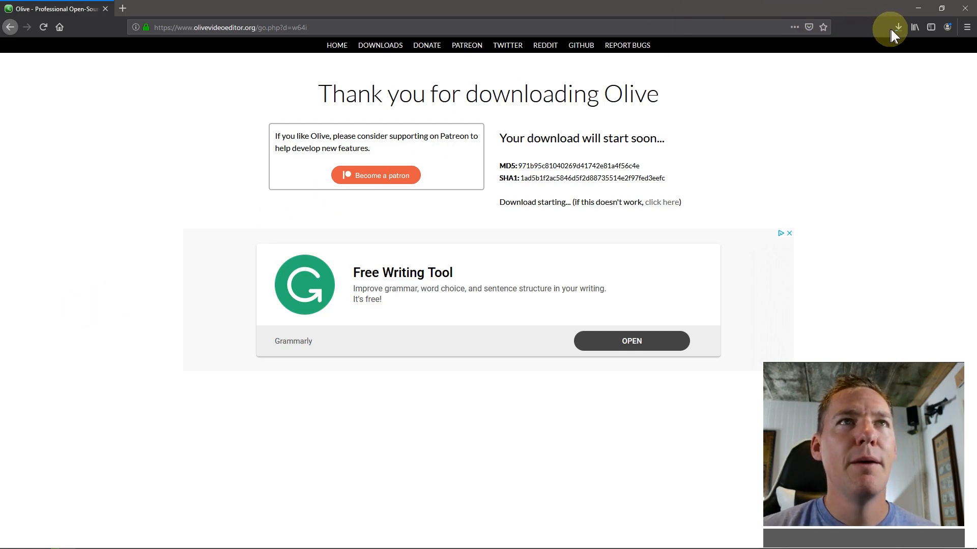
mouse_move(898, 27)
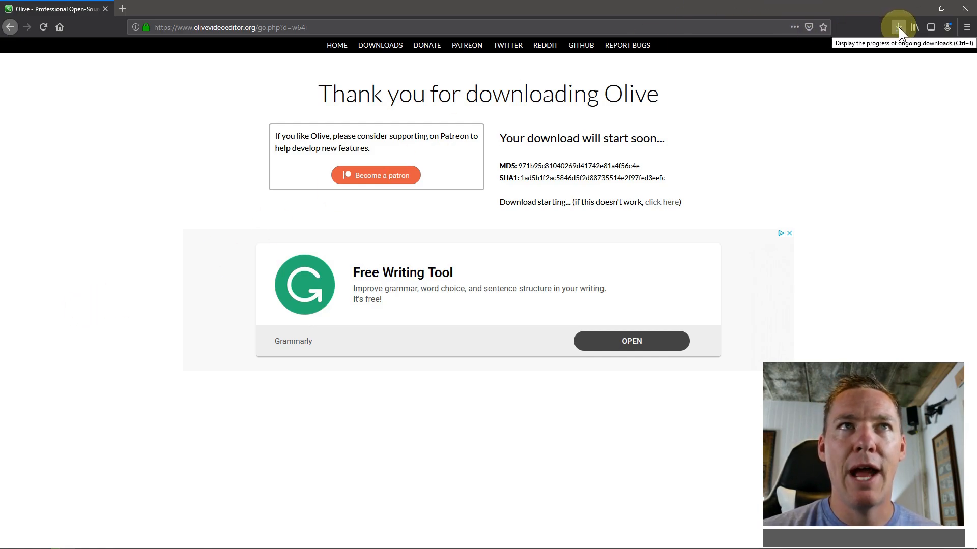
Check the 36.6 MB installer's progress in the Downloads panel, then open File Explorer from the taskbar.
left_click(897, 27)
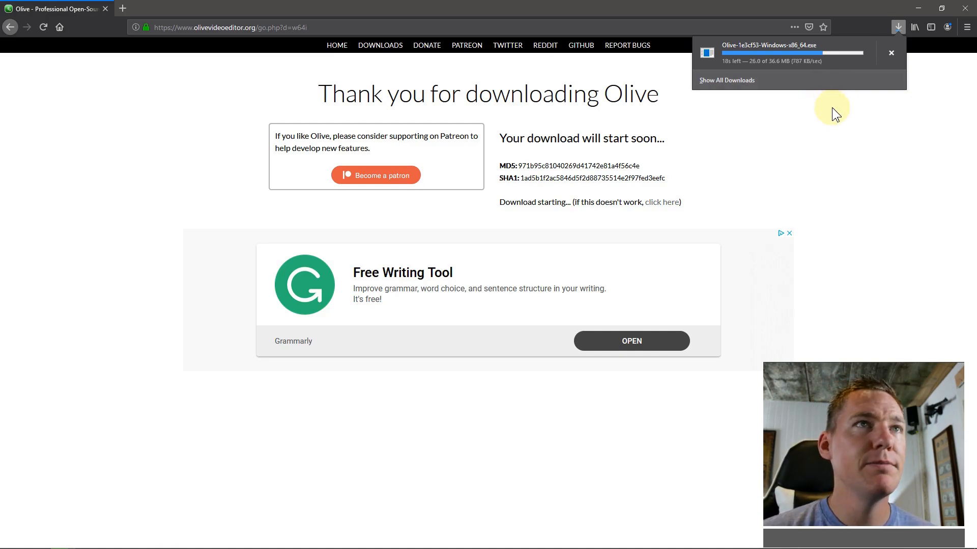
mouse_move(795, 76)
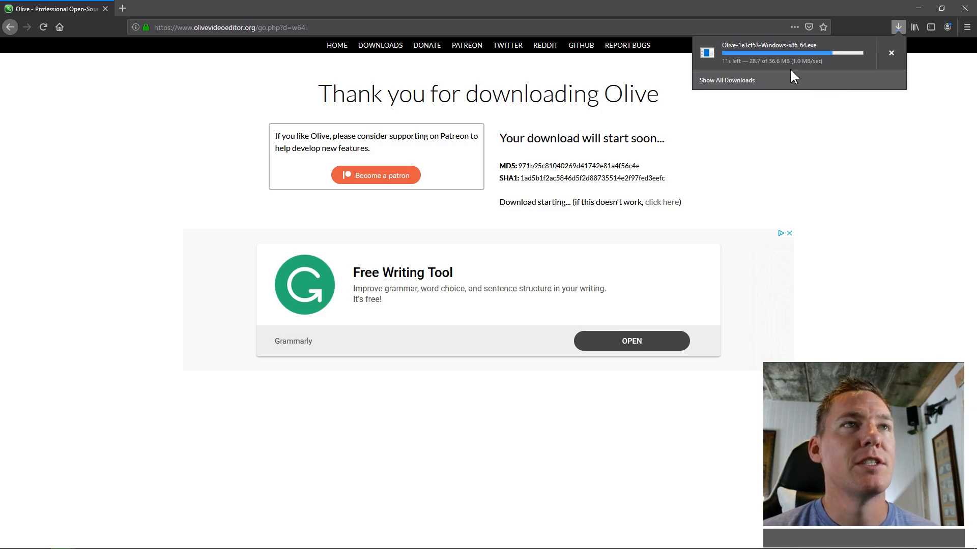
left_click(39, 539)
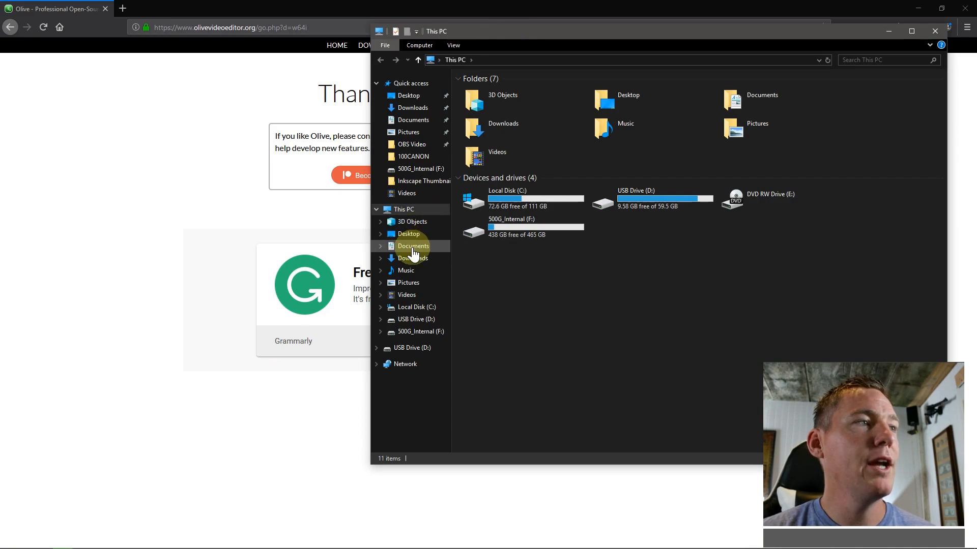
Open the Downloads folder and launch File Explorer from the Start search.
left_click(412, 258)
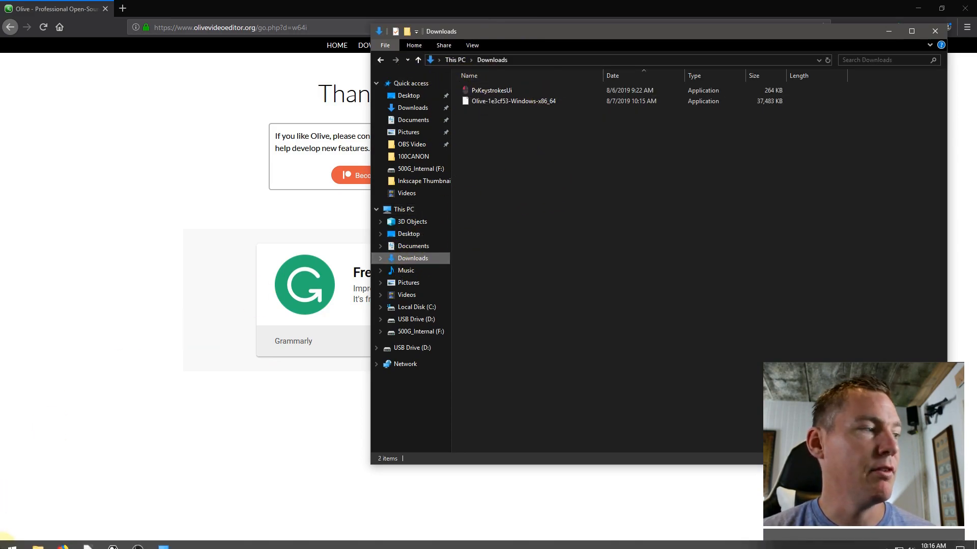
left_click(9, 542)
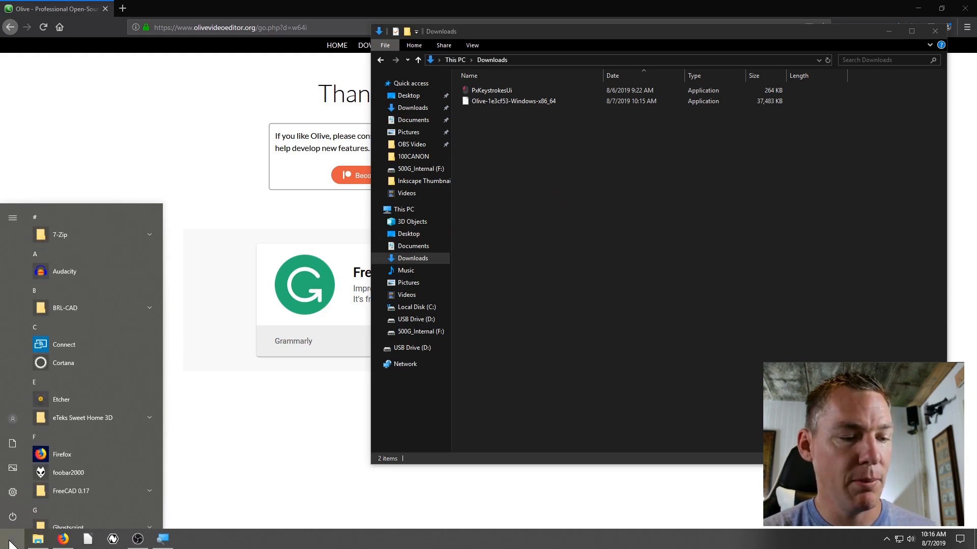
type("exel")
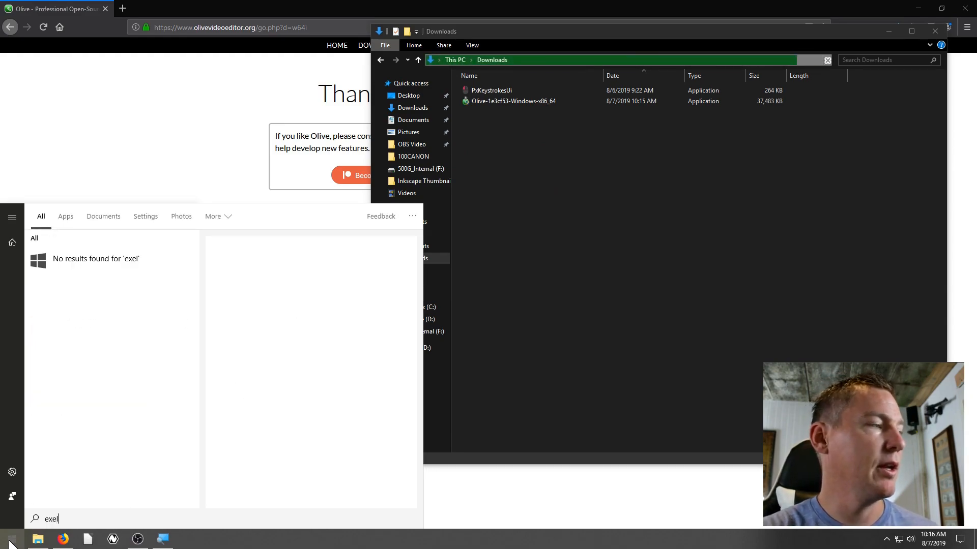
type("explor")
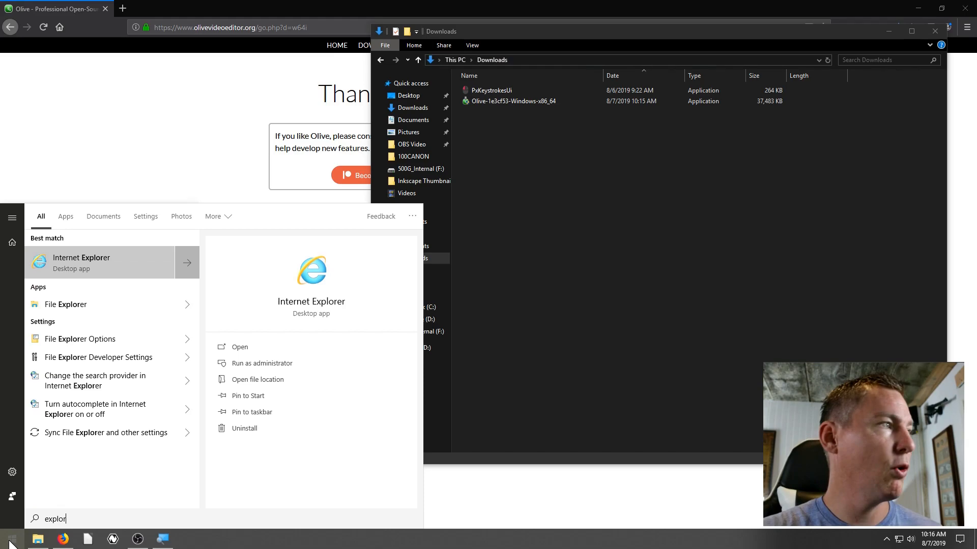
left_click(416, 223)
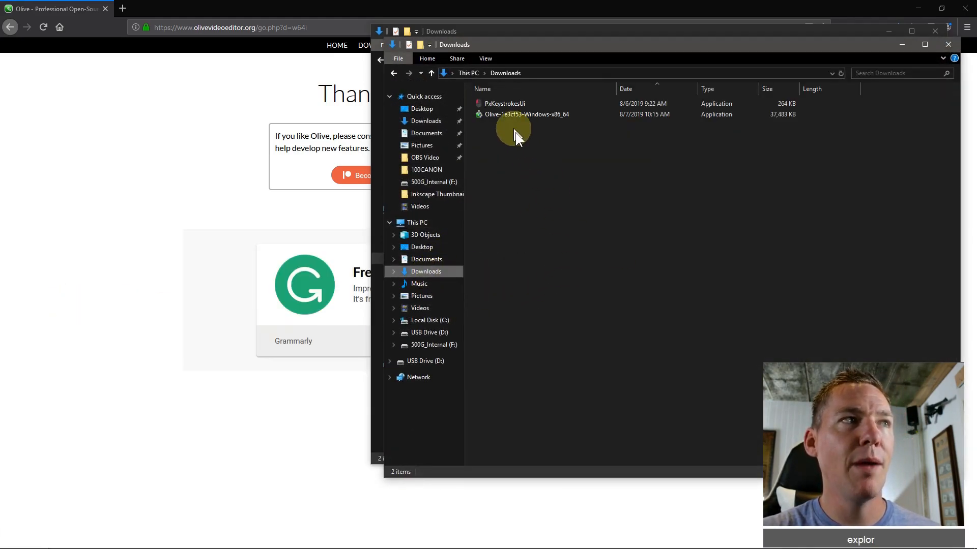
Select the downloaded Olive installer .exe, then close the Explorer window.
left_click(526, 114)
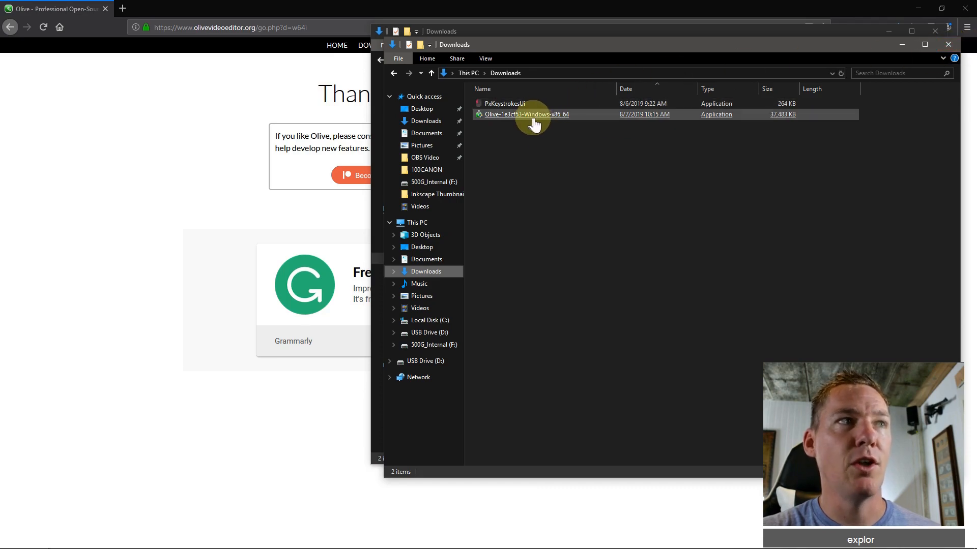
left_click(526, 113)
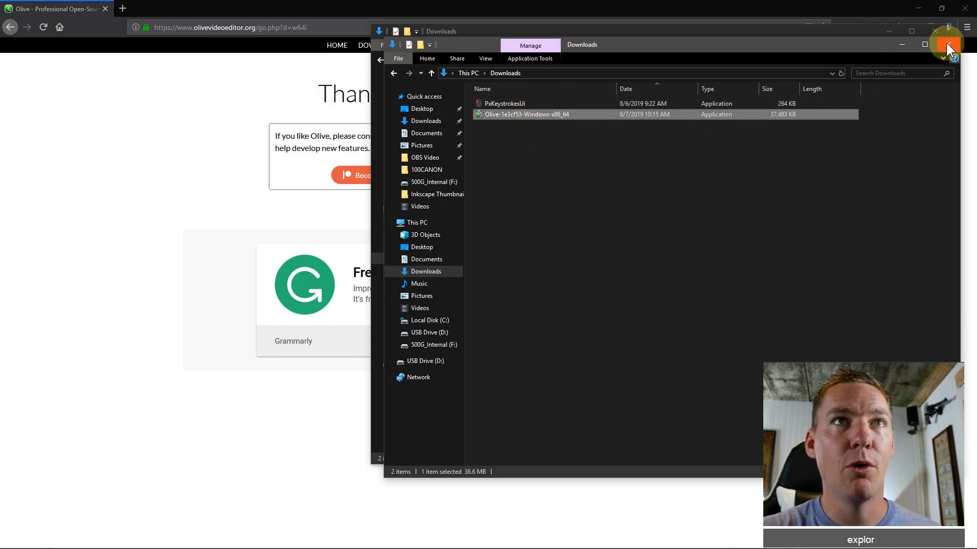
left_click(947, 44)
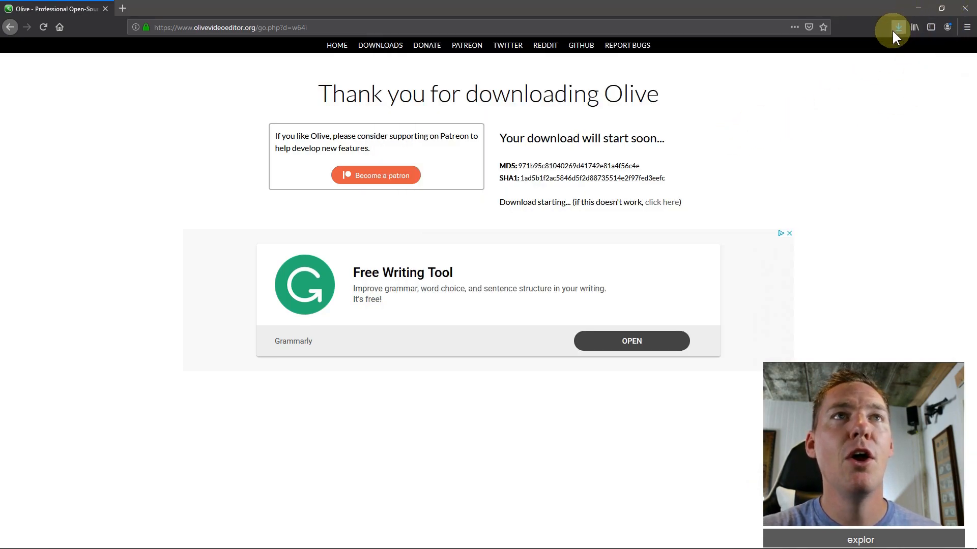
Run the Olive-…-Windows-x86_64.exe from Firefox's finished downloads list.
left_click(897, 27)
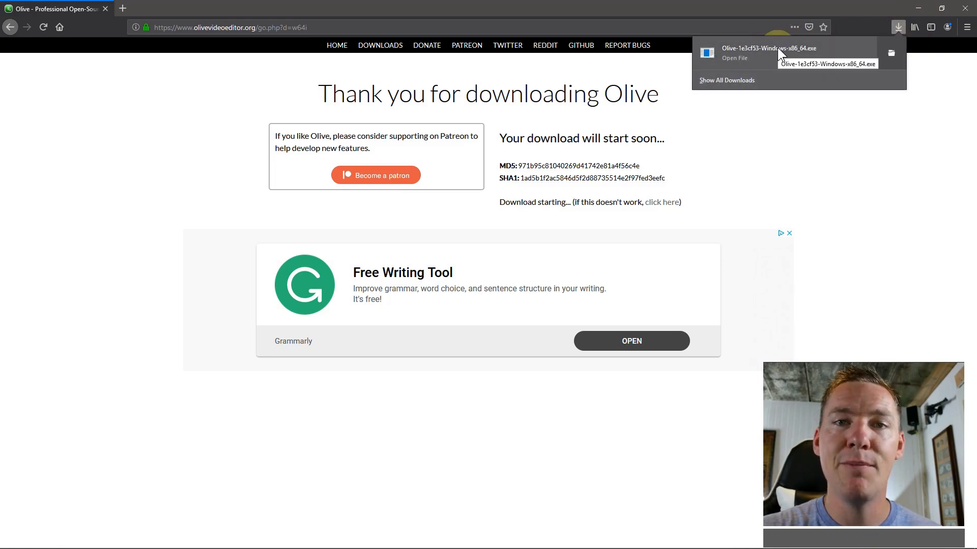
left_click(771, 52)
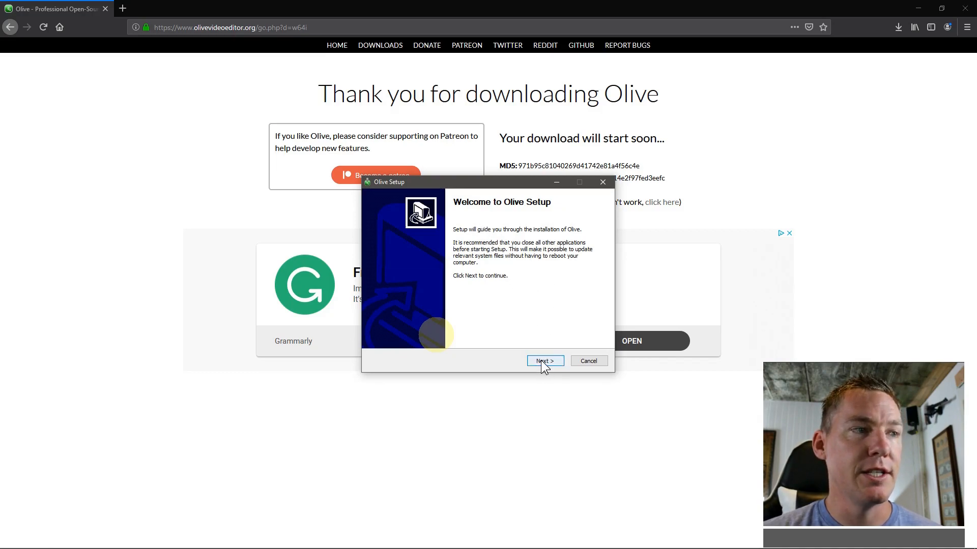
Accept the license and keep the default C:\Program Files\Olive folder after checking Browse, continuing to components.
left_click(543, 361)
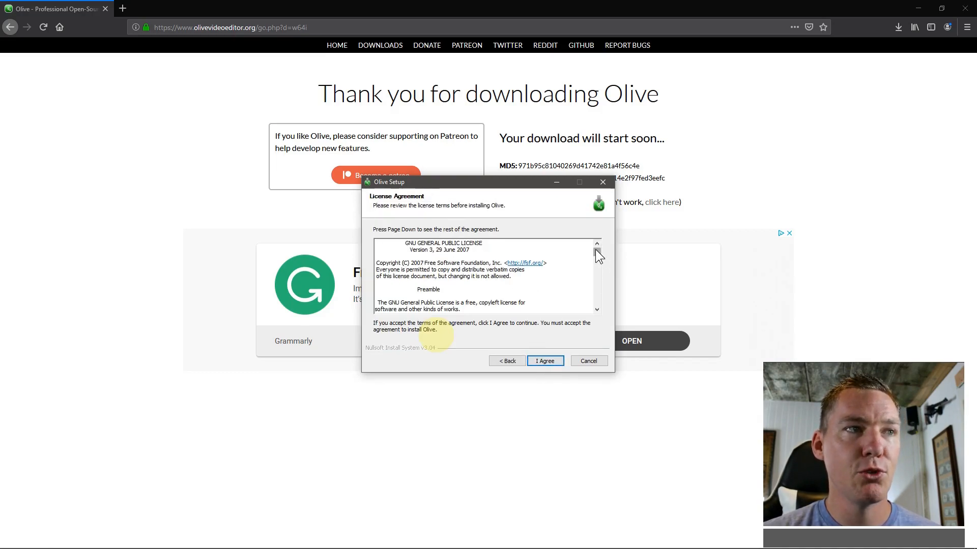
left_click(543, 361)
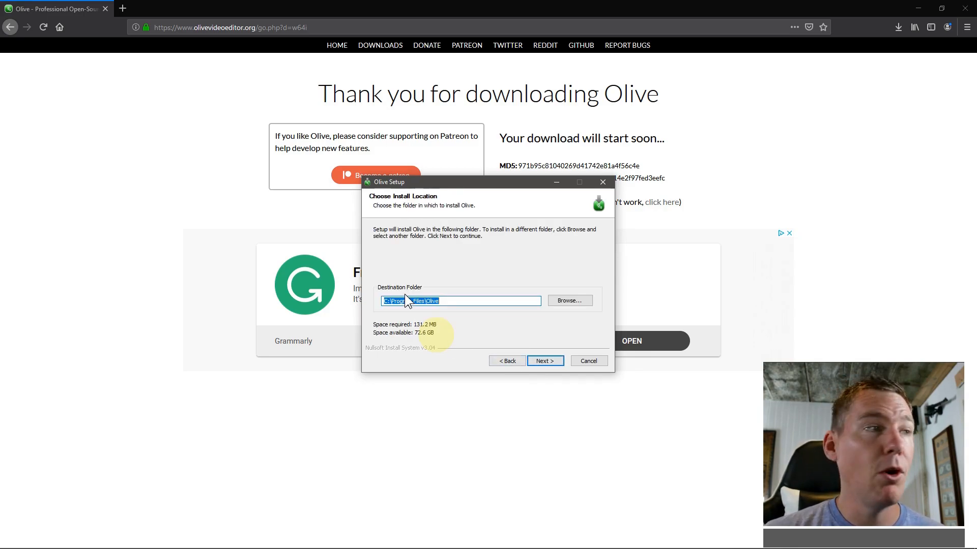
left_click(569, 300)
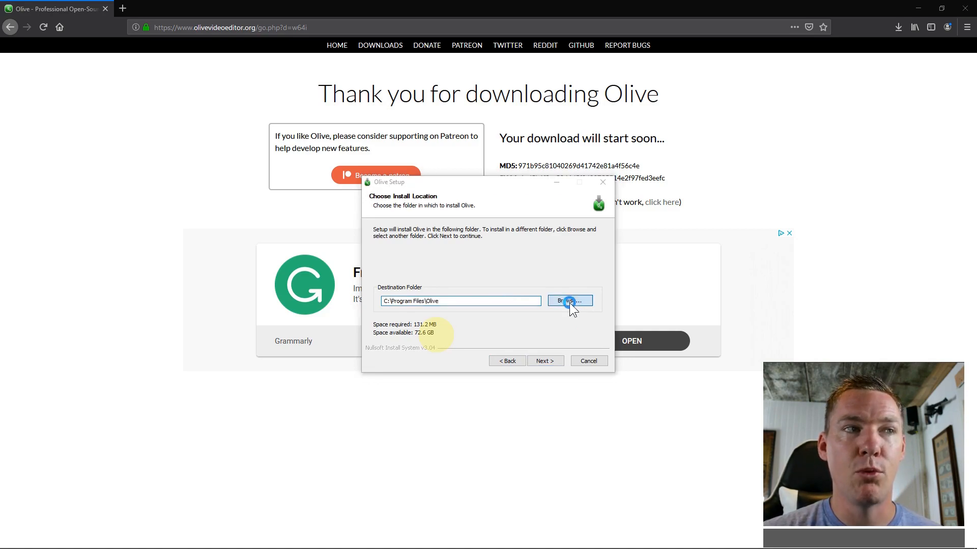
left_click(568, 302)
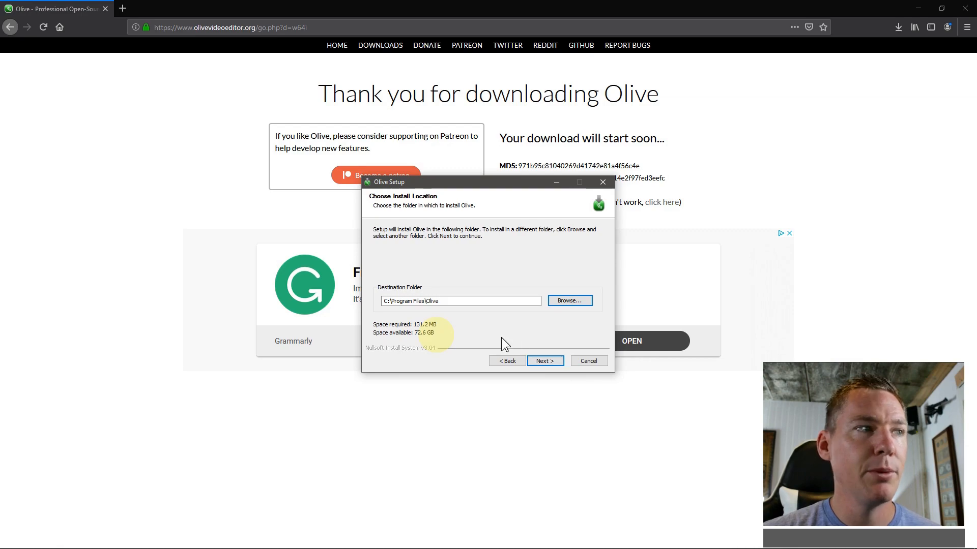
left_click(460, 301)
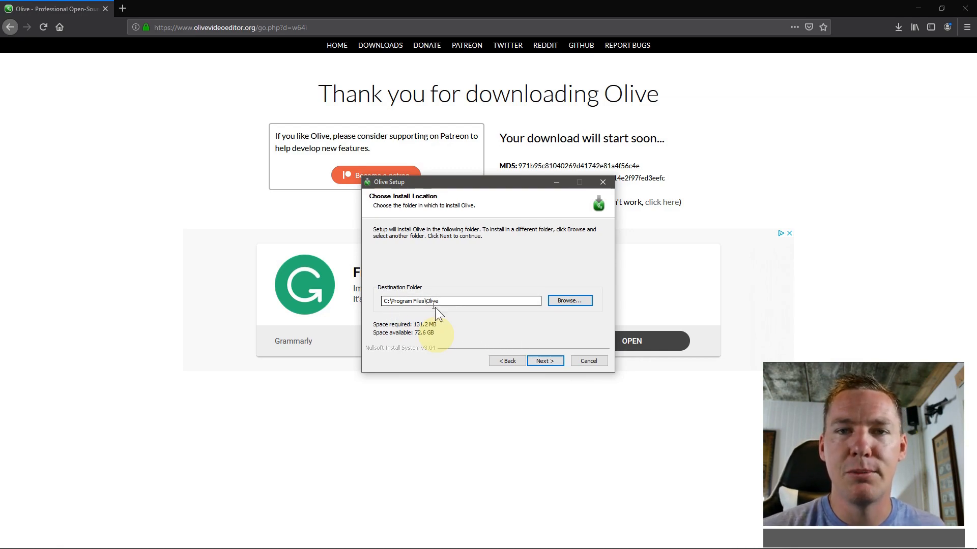
left_click(543, 360)
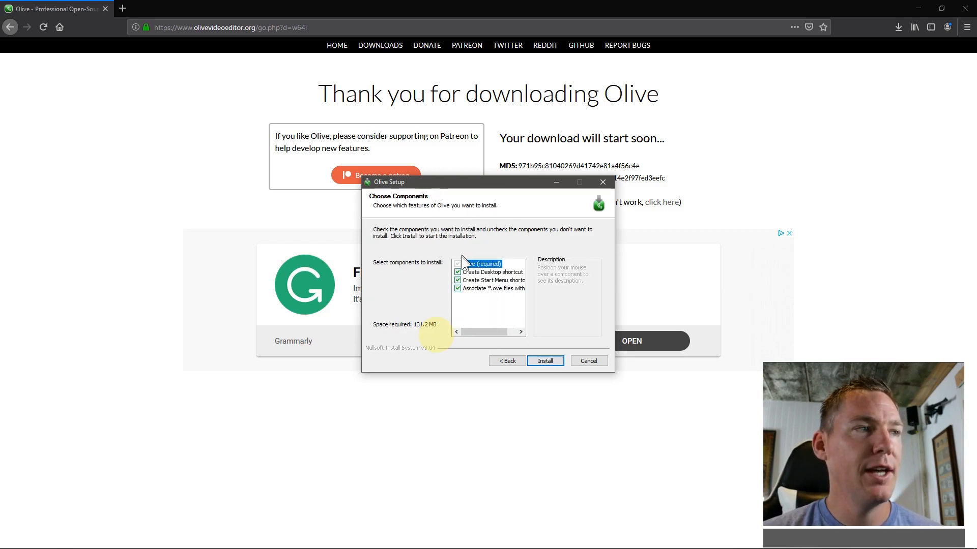
Install with default components and finish setup with Run Olive left checked.
left_click(544, 360)
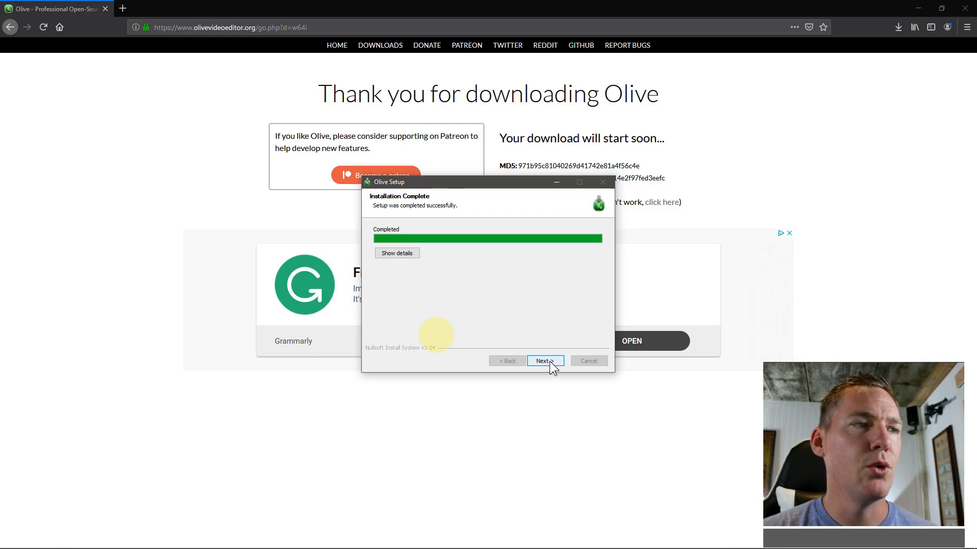
left_click(543, 360)
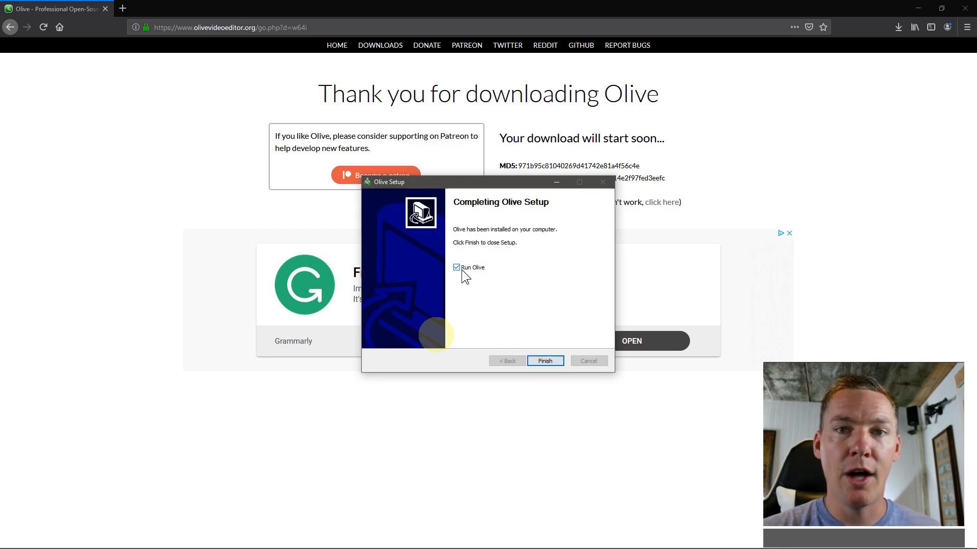
left_click(544, 361)
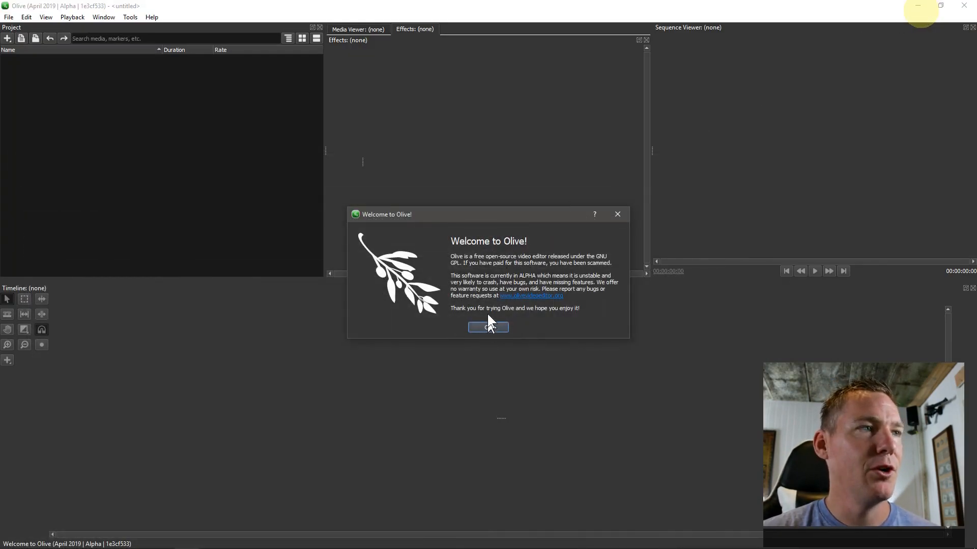
Confirm OK on the Welcome to Olive! dialog to reach the empty untitled workspace.
left_click(487, 327)
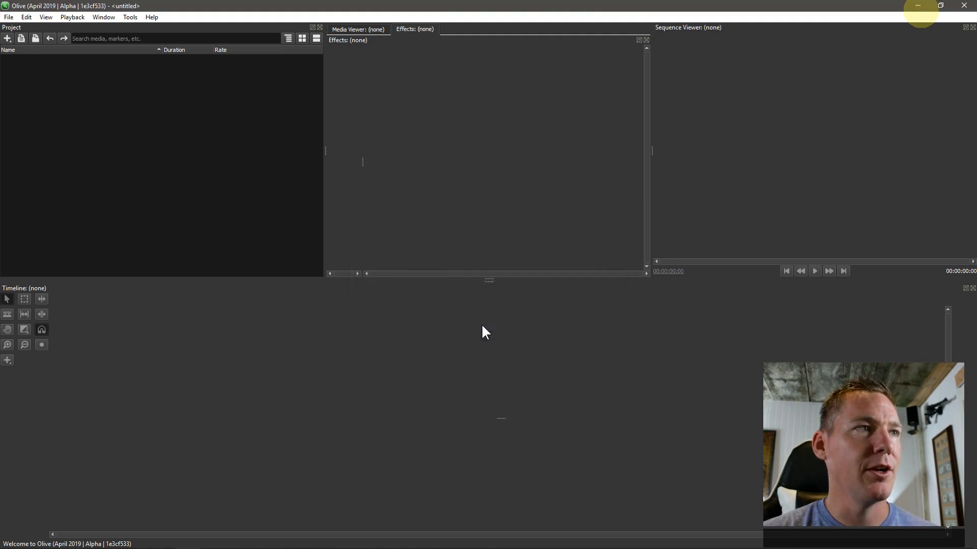